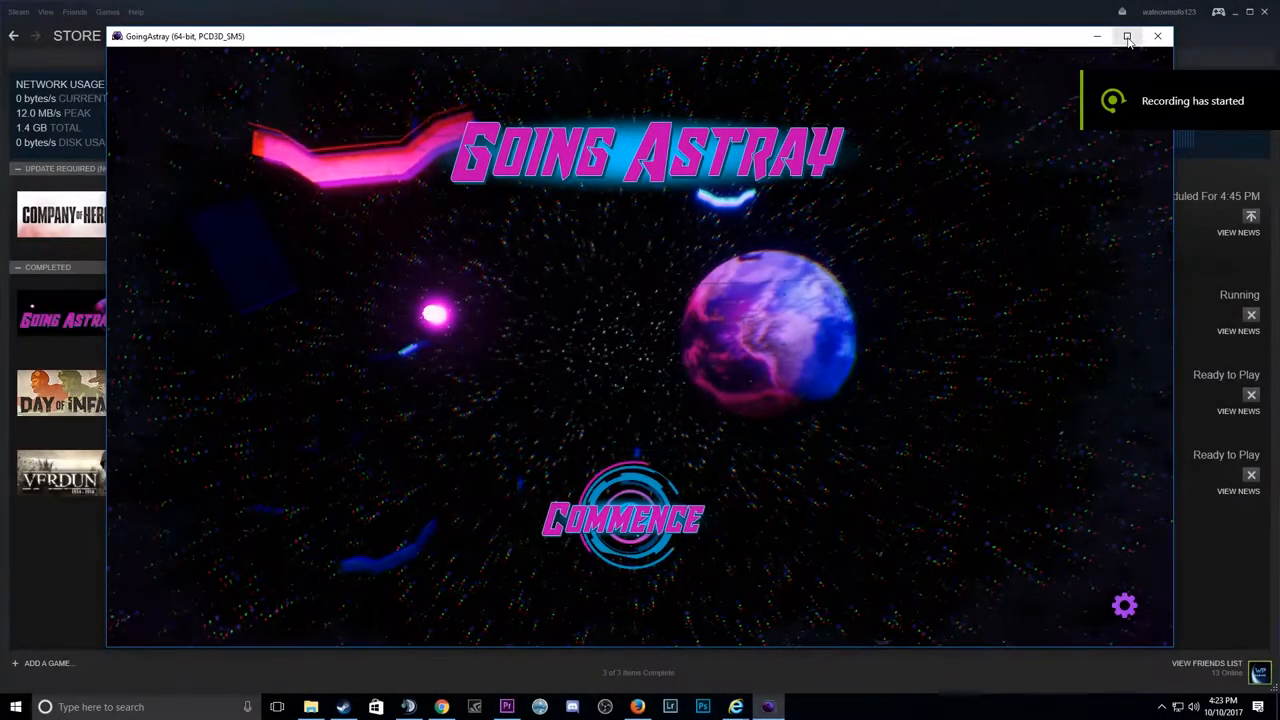
Maximize the Going Astray window launched from Steam.
click(1127, 36)
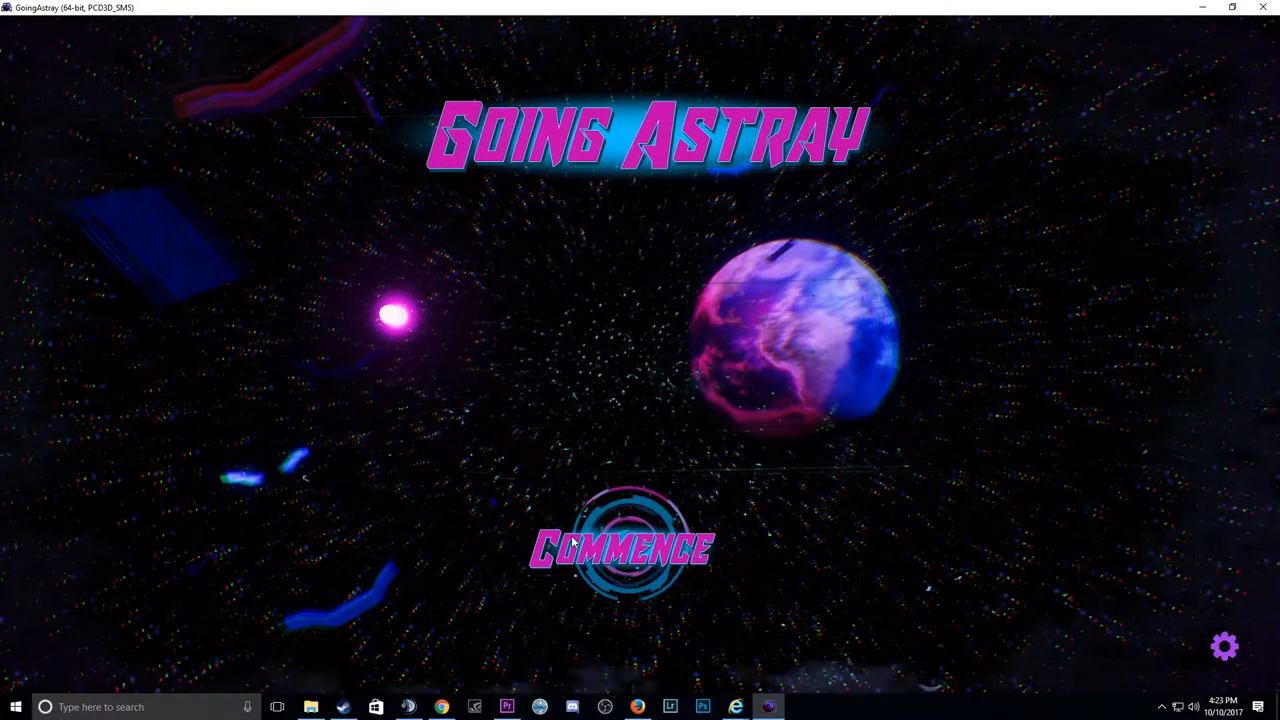
Commence from the title menu and choose the Vamoose difficulty.
click(620, 548)
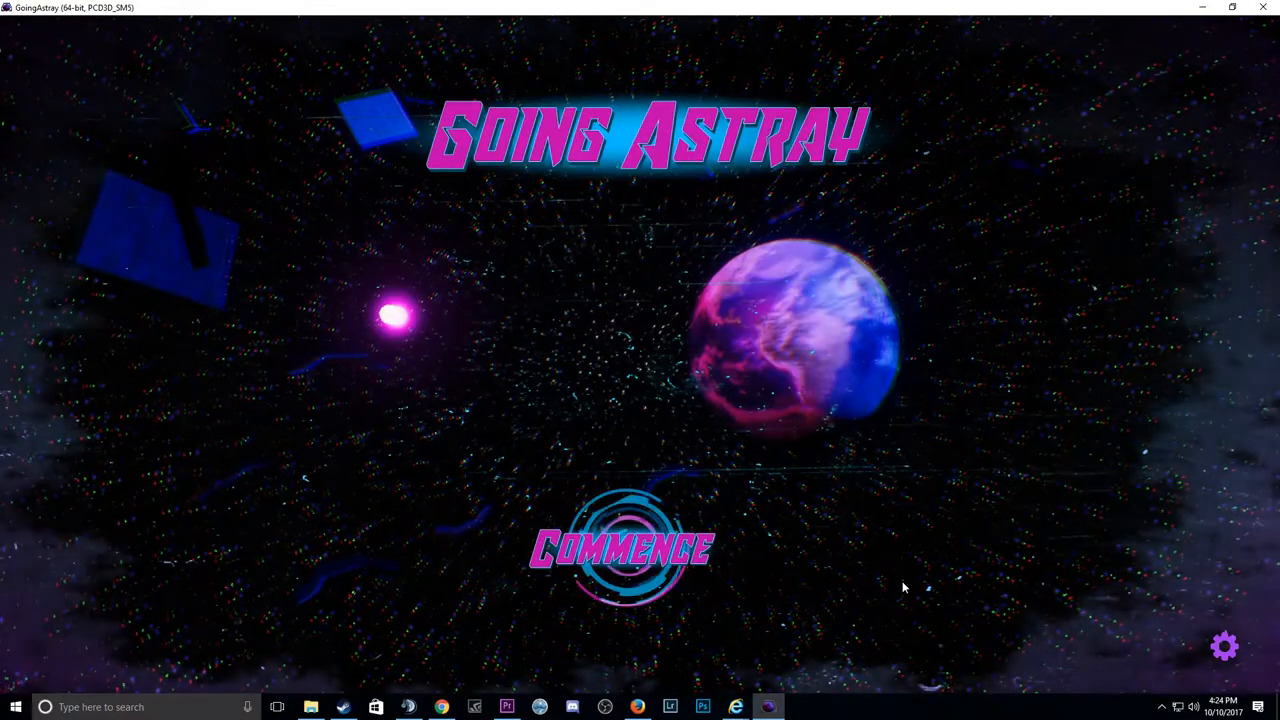
click(620, 548)
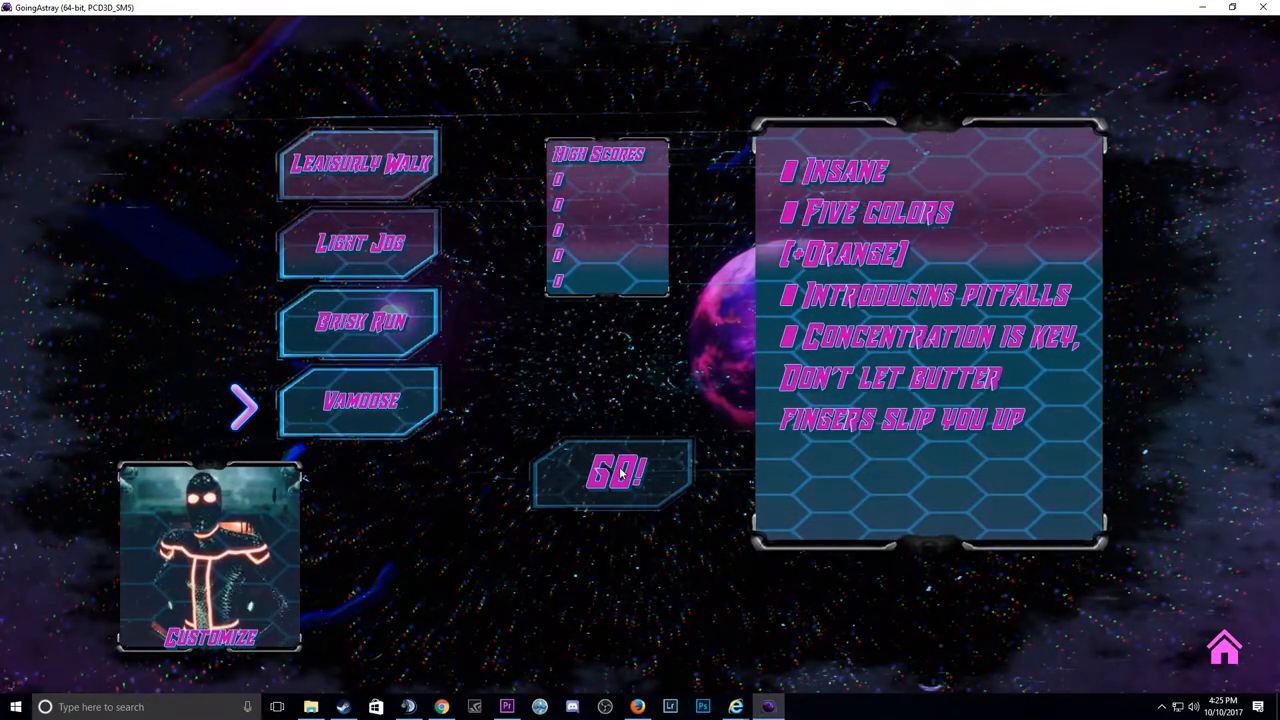
Launch the Vamoose level from the 60! panel and start runs with W.
click(616, 472)
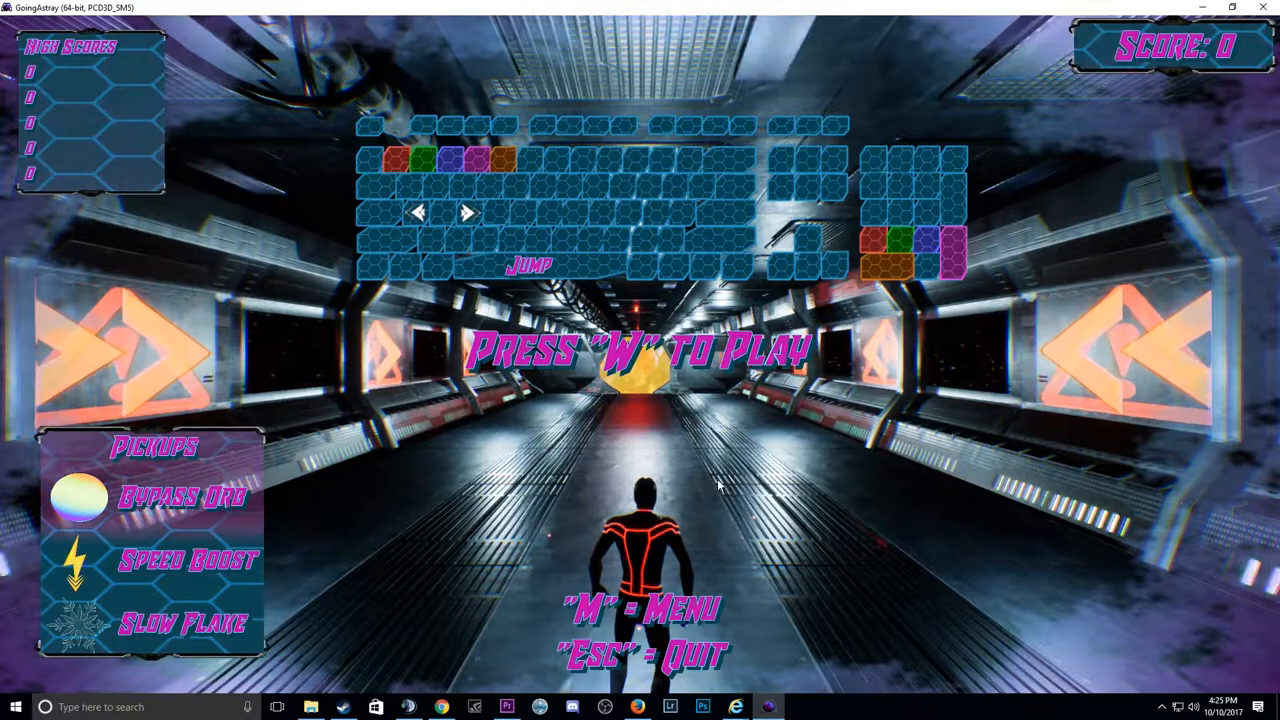
key(w)
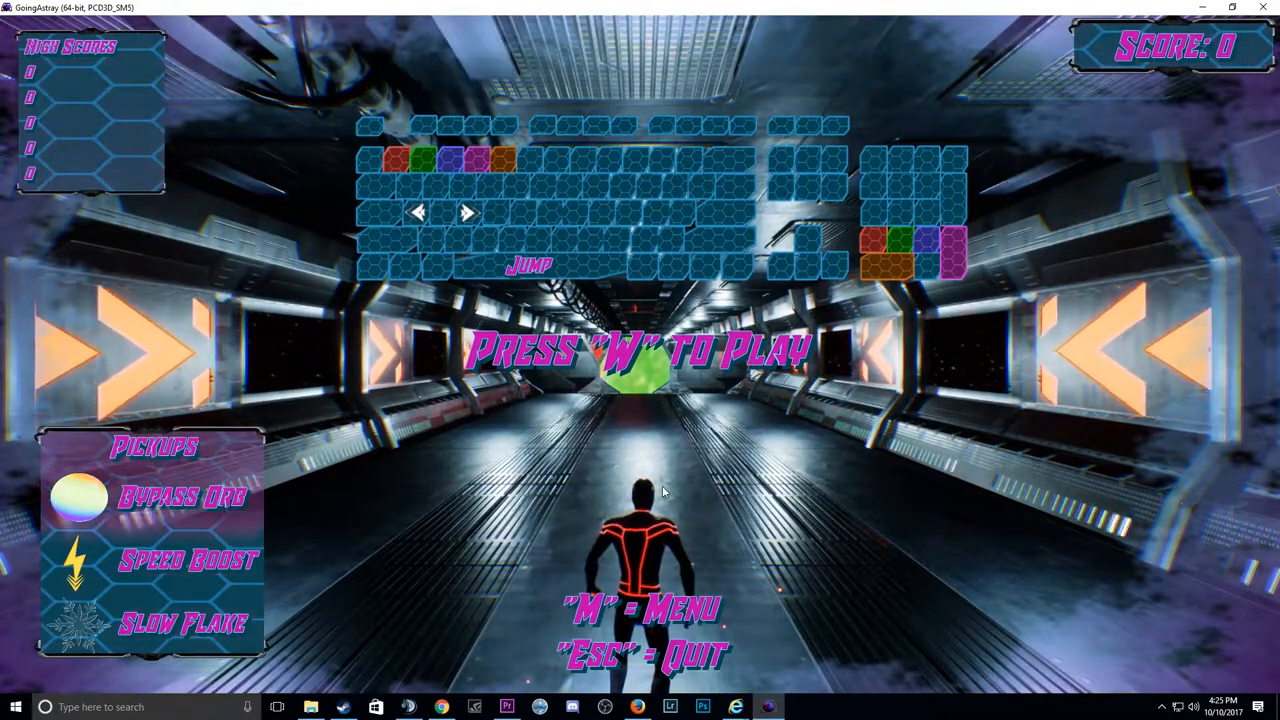
key(w)
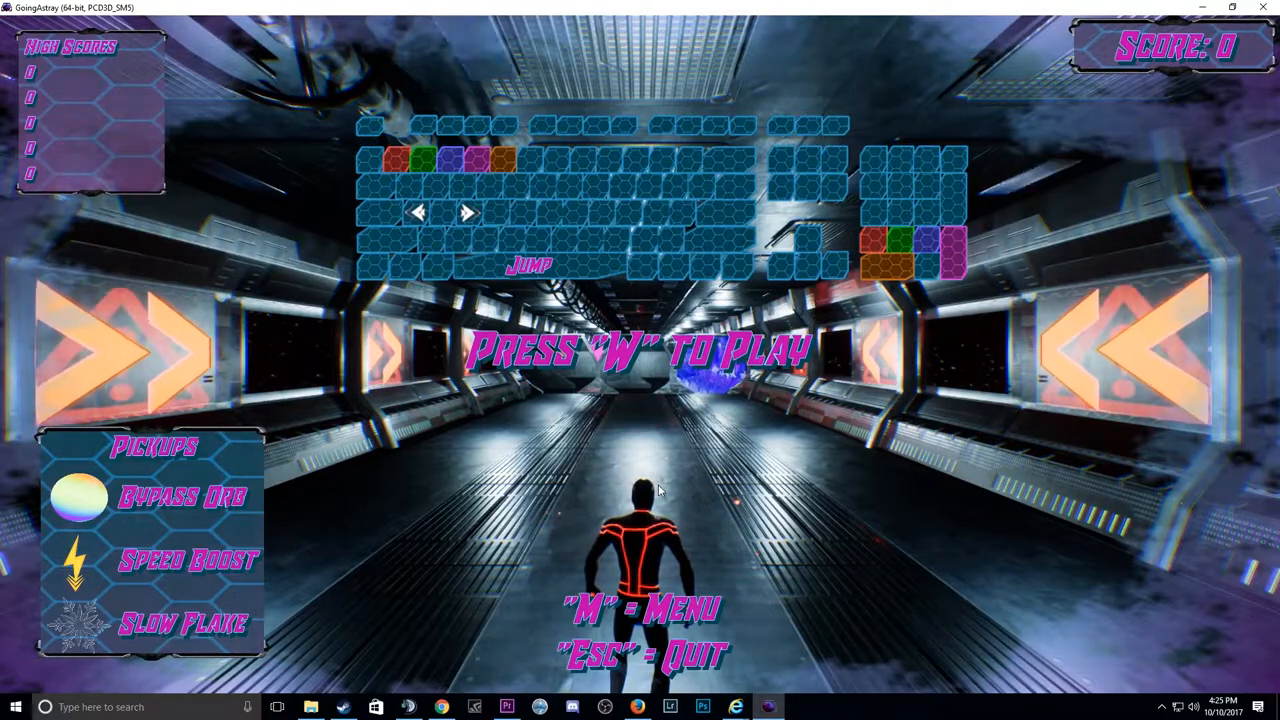
key(w)
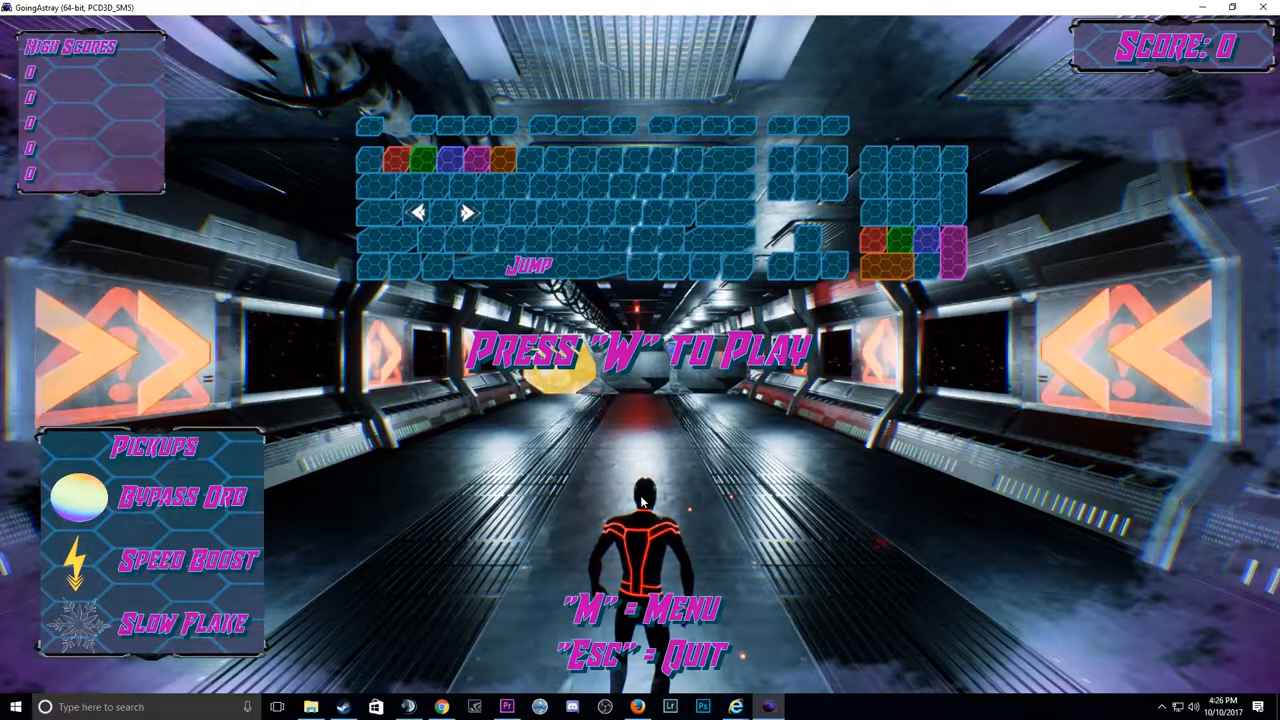
key(w)
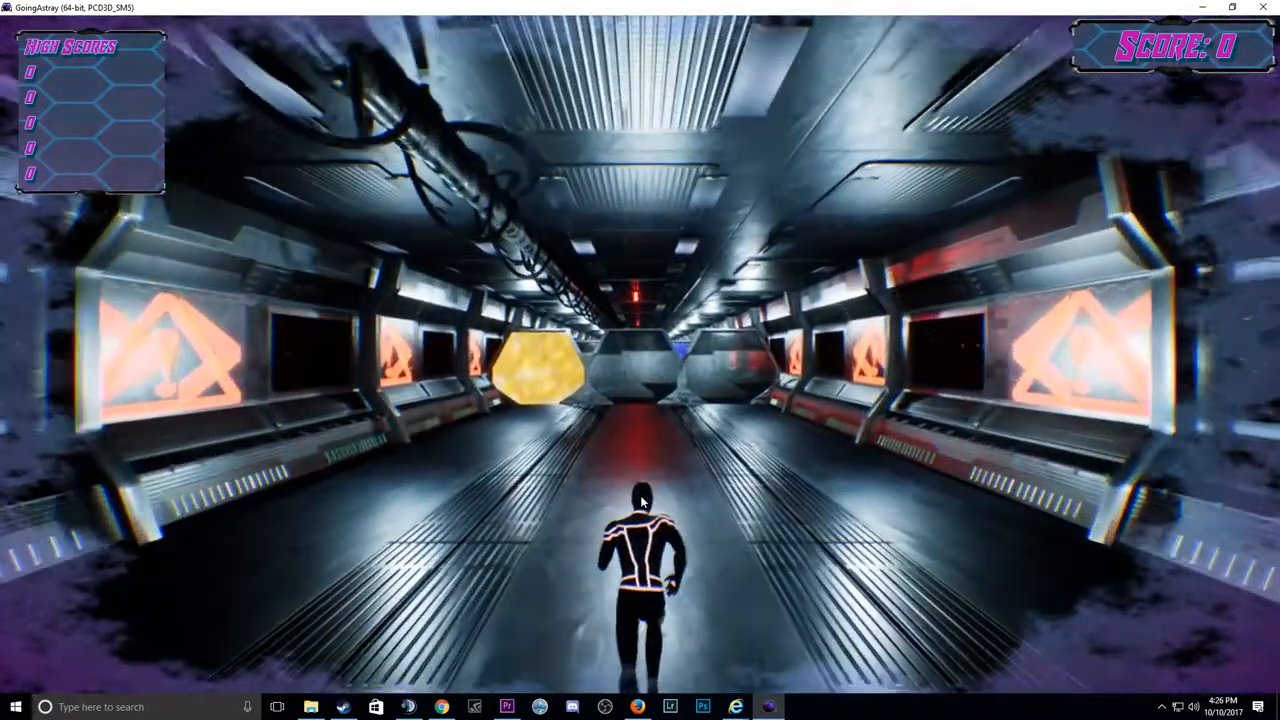
Finish a run scoring 2 and start a new one with W.
key(w)
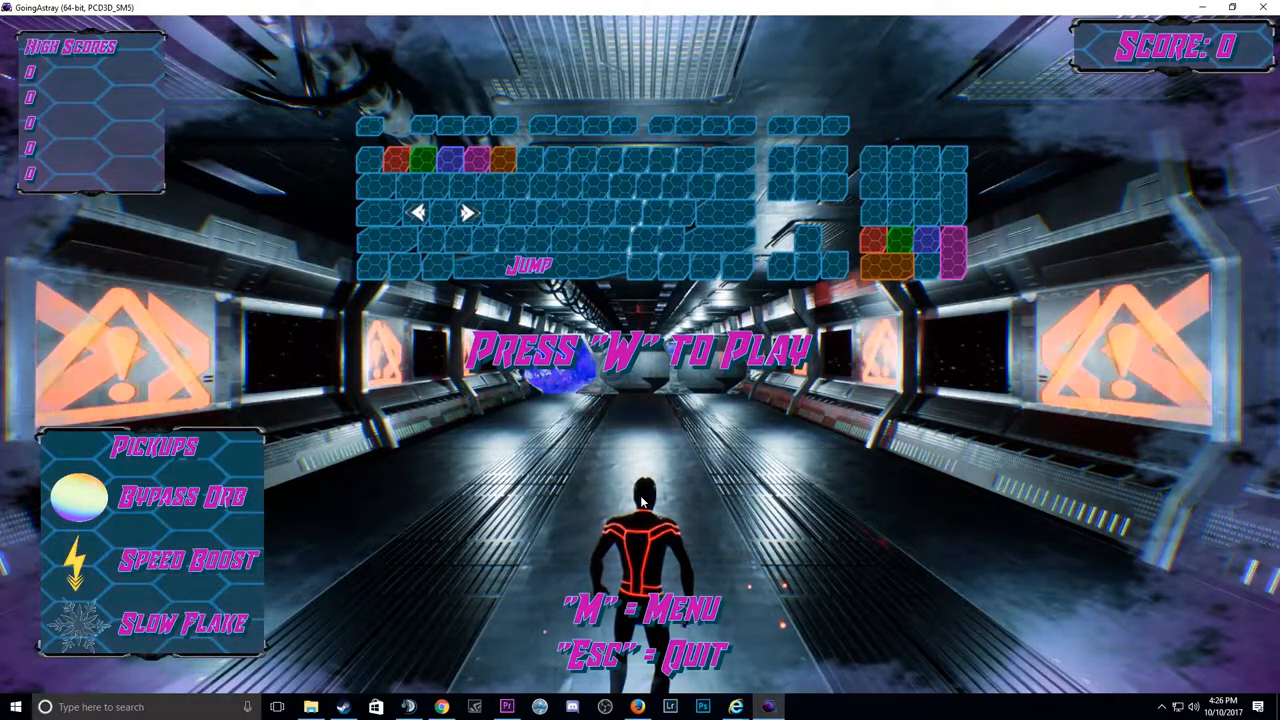
key(w)
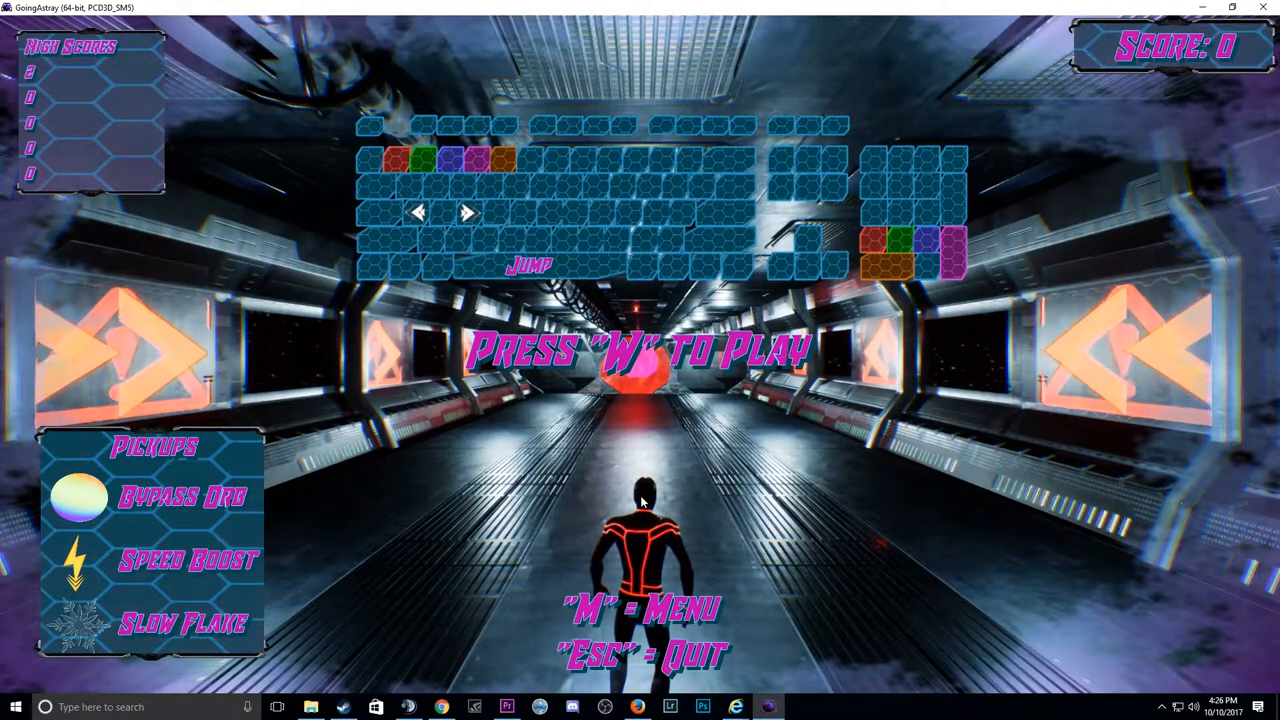
Play repeated runs, steering around obstacles, until a top score of 11.
key(w)
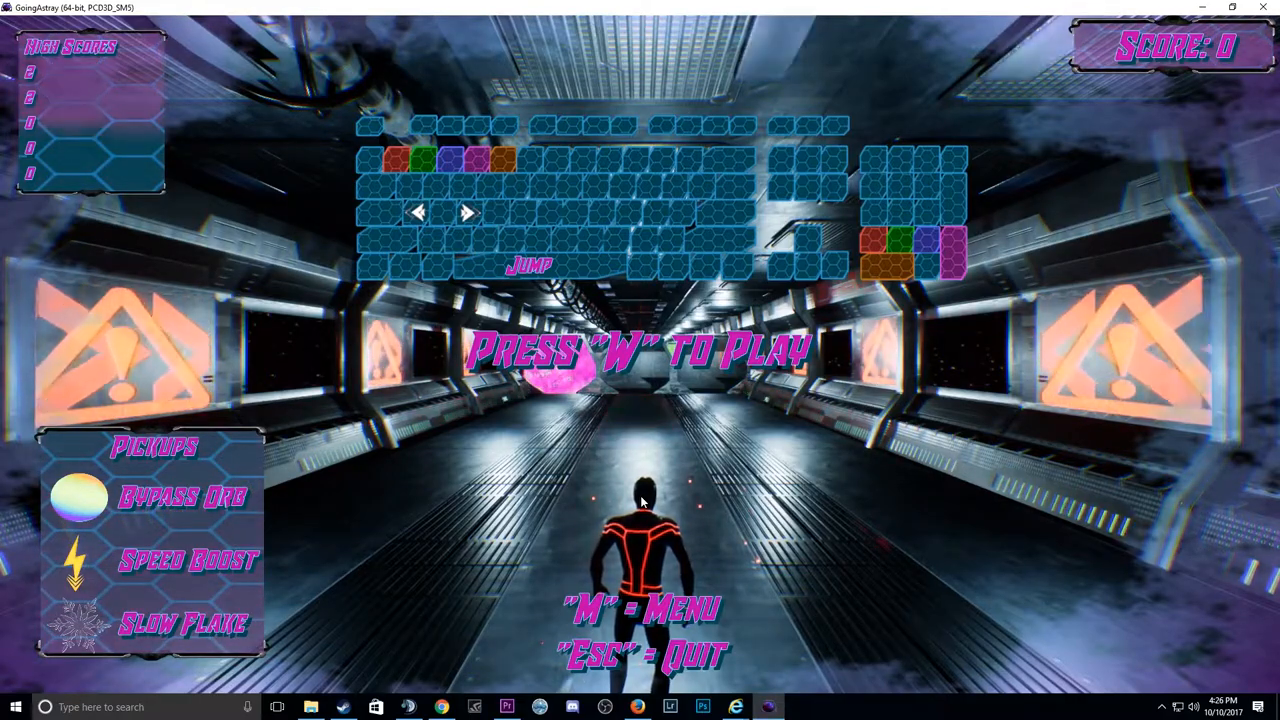
key(w)
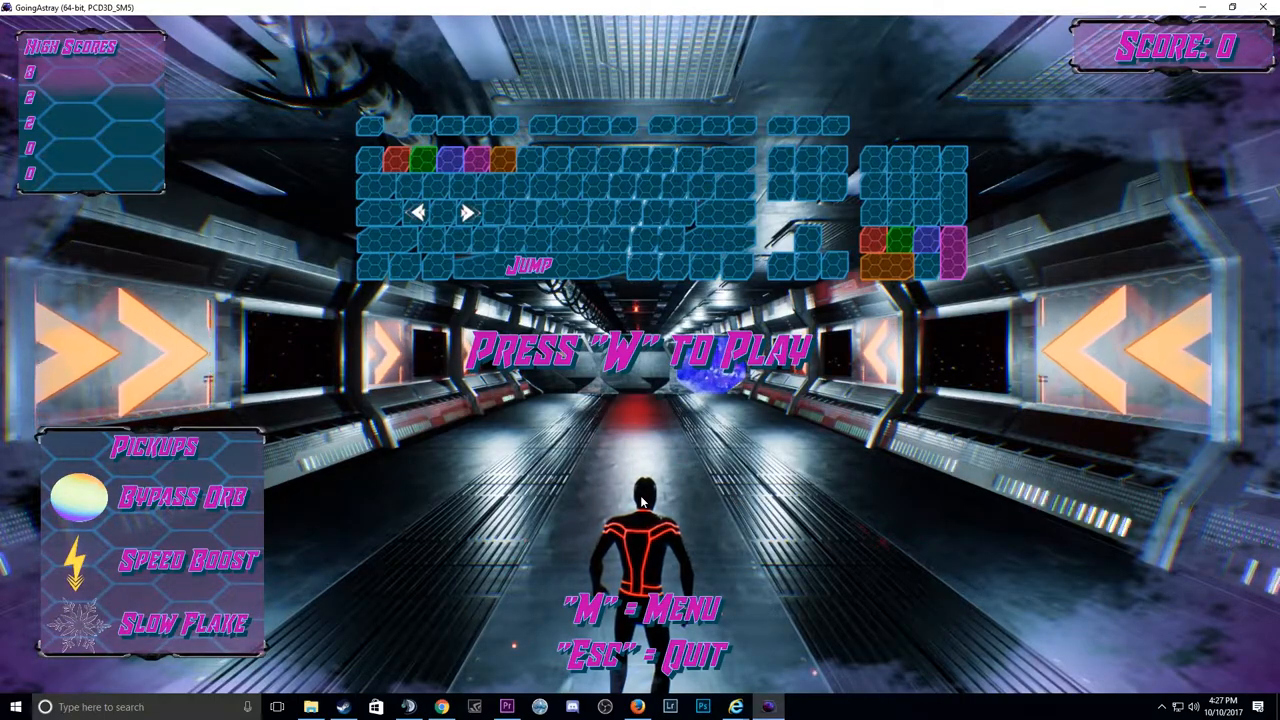
key(w)
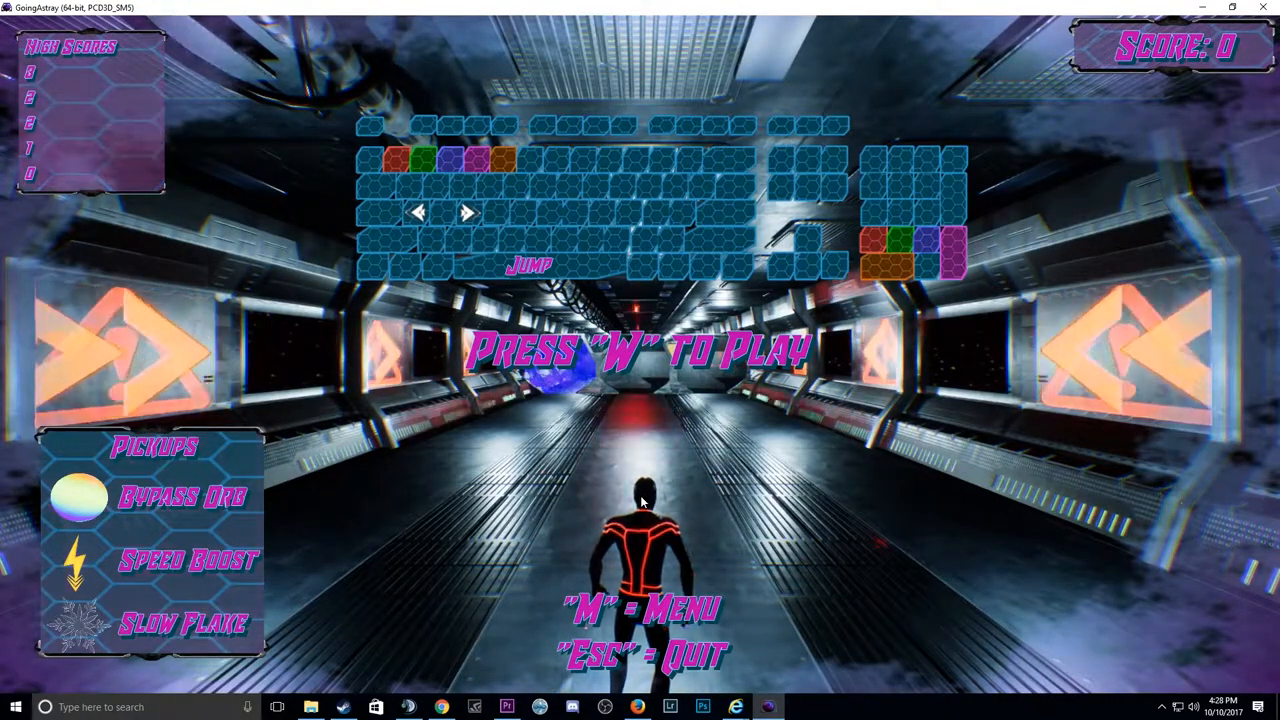
key(w)
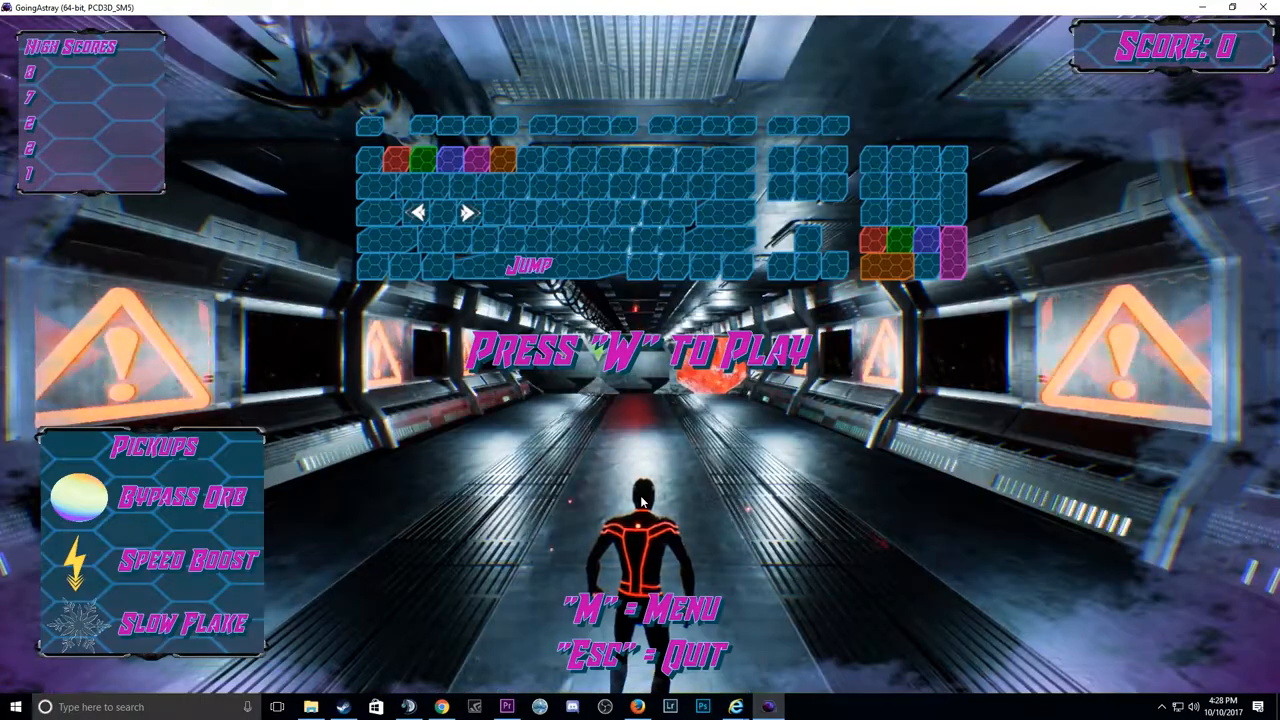
key(w)
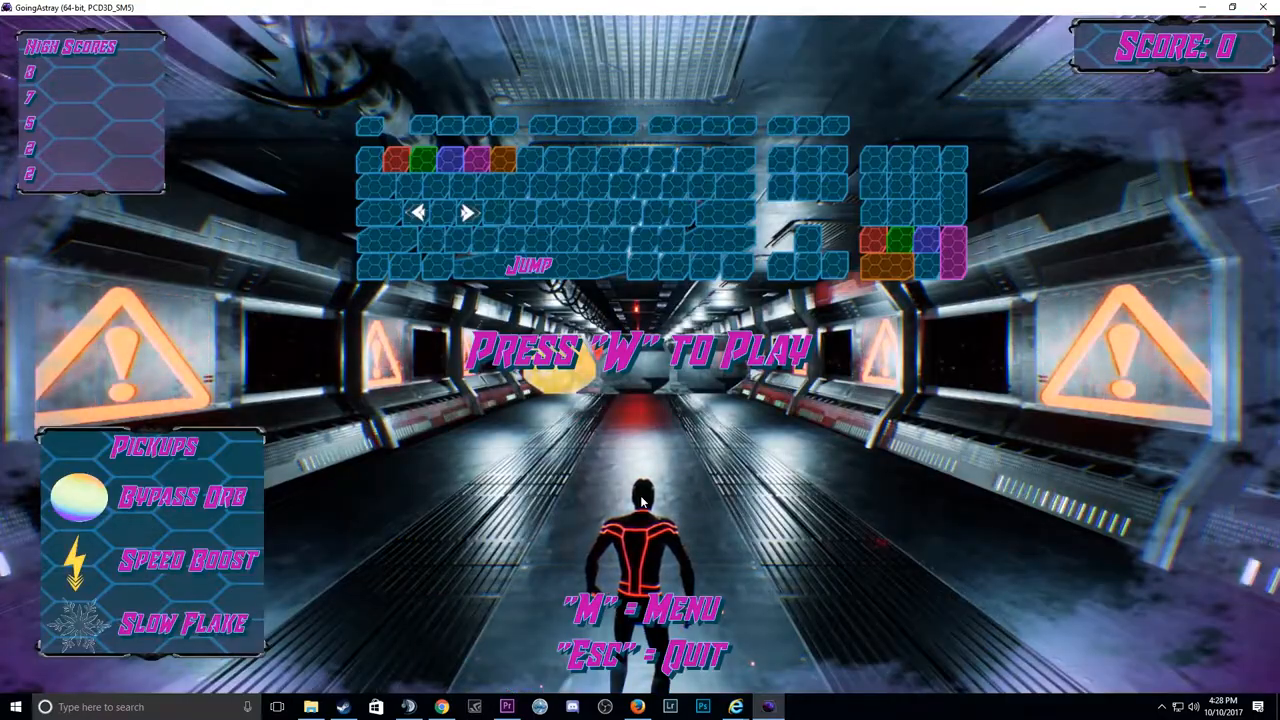
key(w)
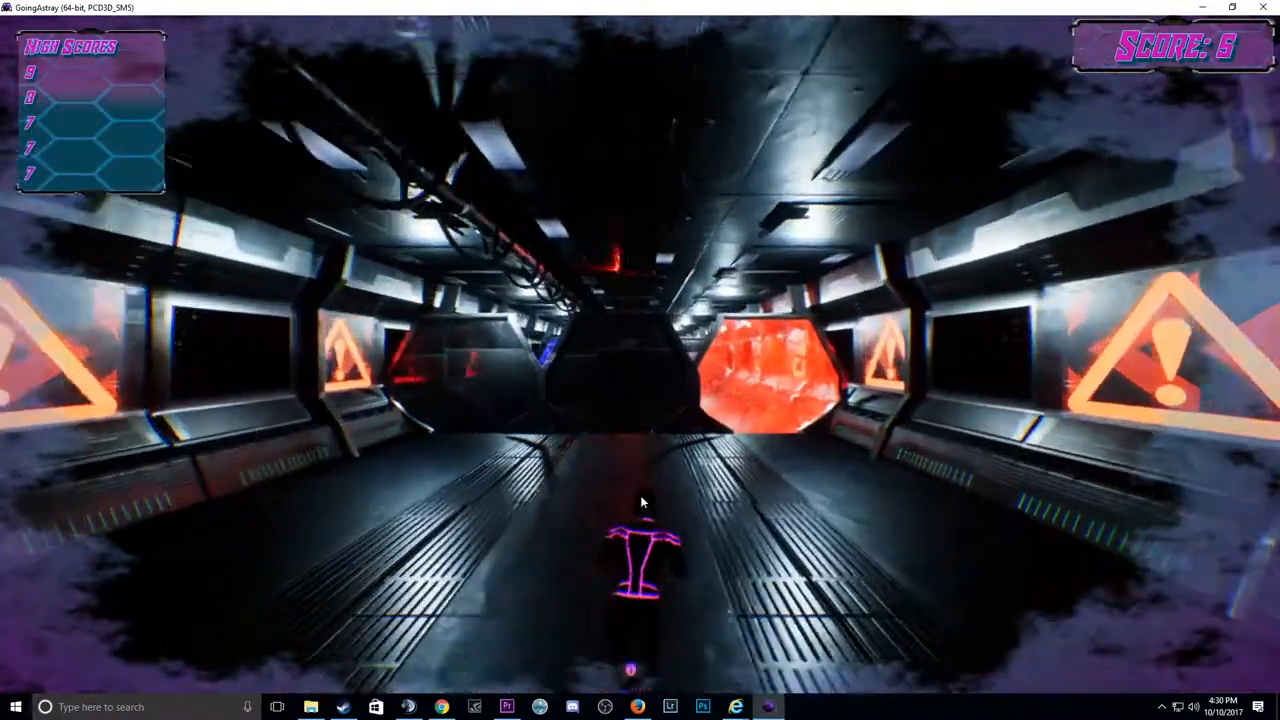
key(w)
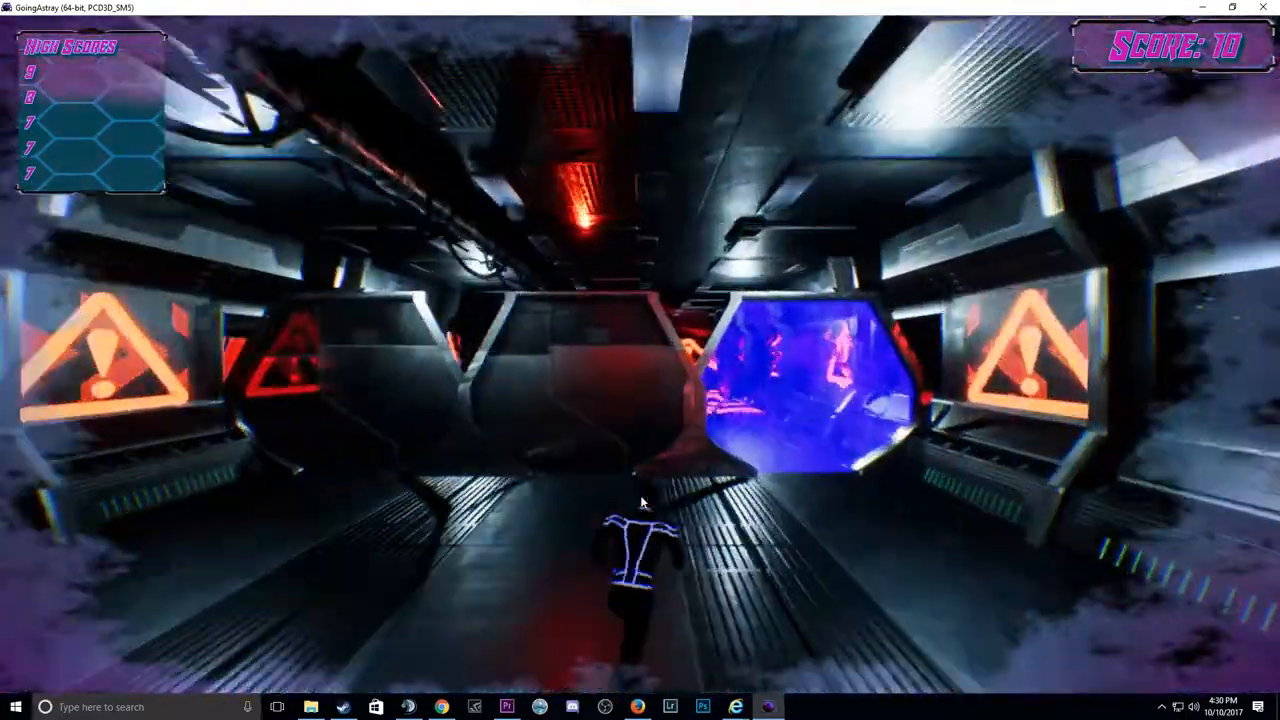
key(w)
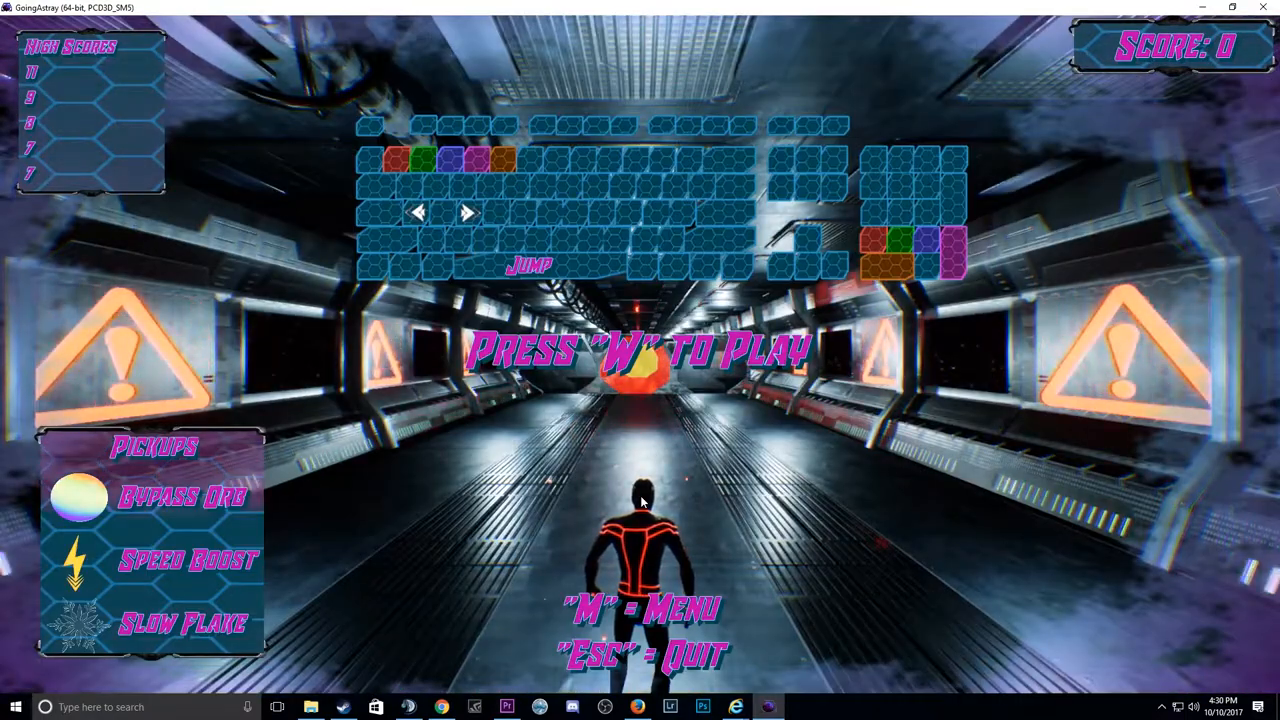
Play further runs dodging obstacles, pushing the top score to 36.
key(w)
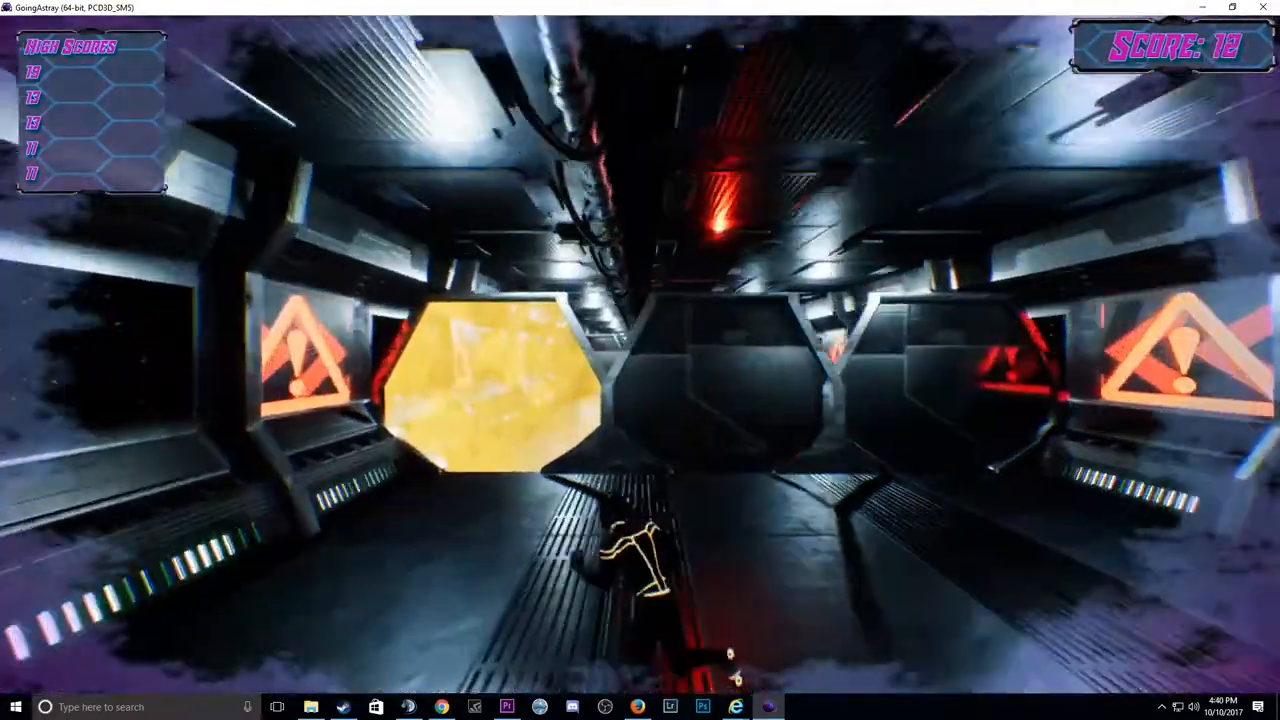
key(w)
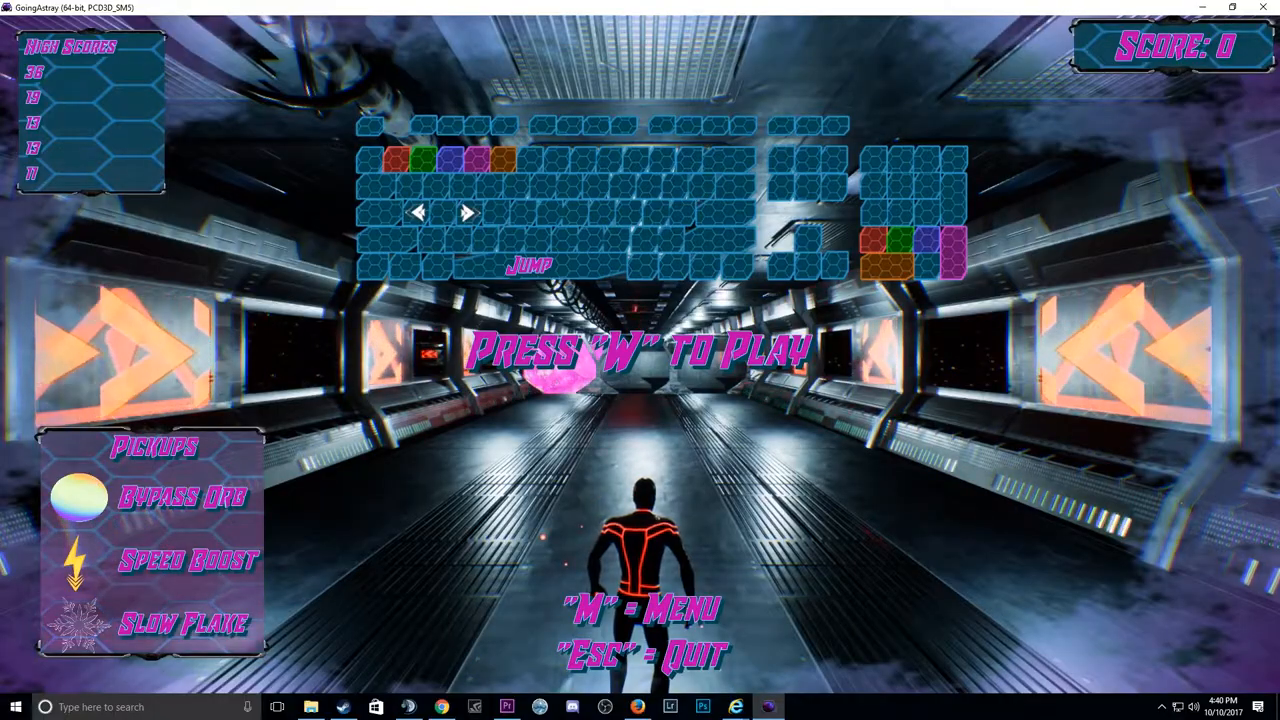
Play more runs dodging obstacles until 54 tops the high scores.
key(w)
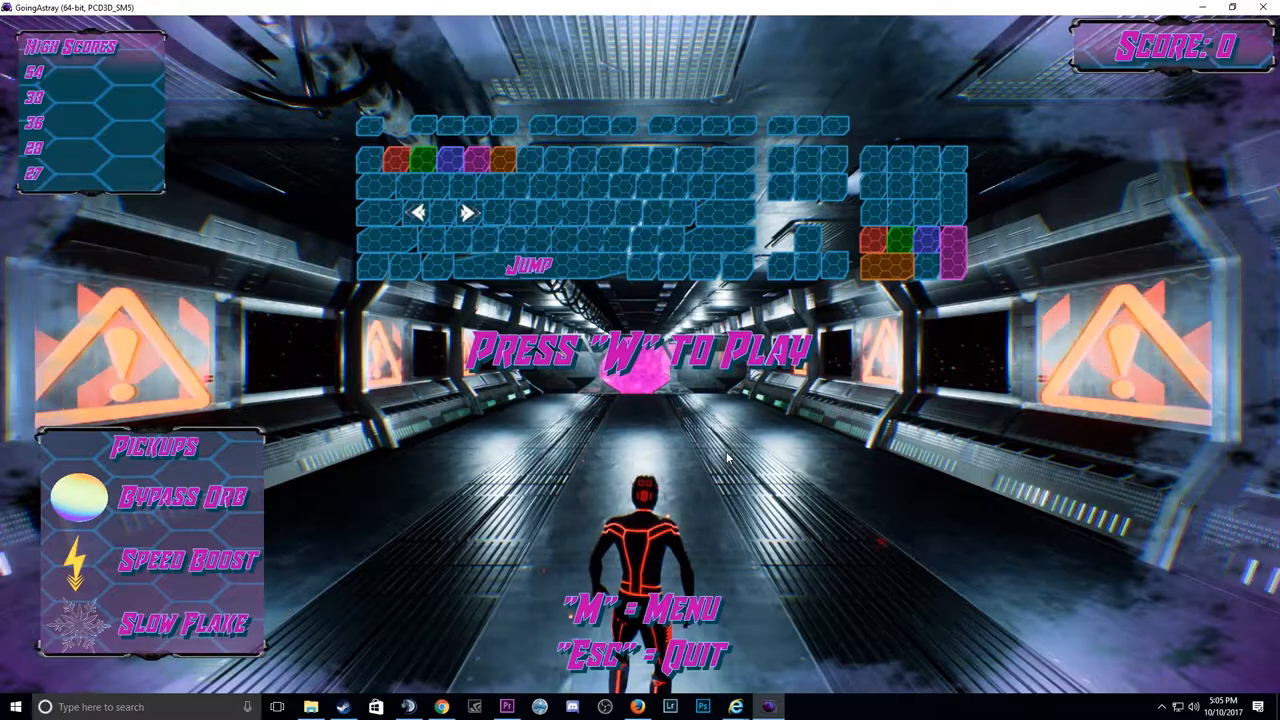
key(w)
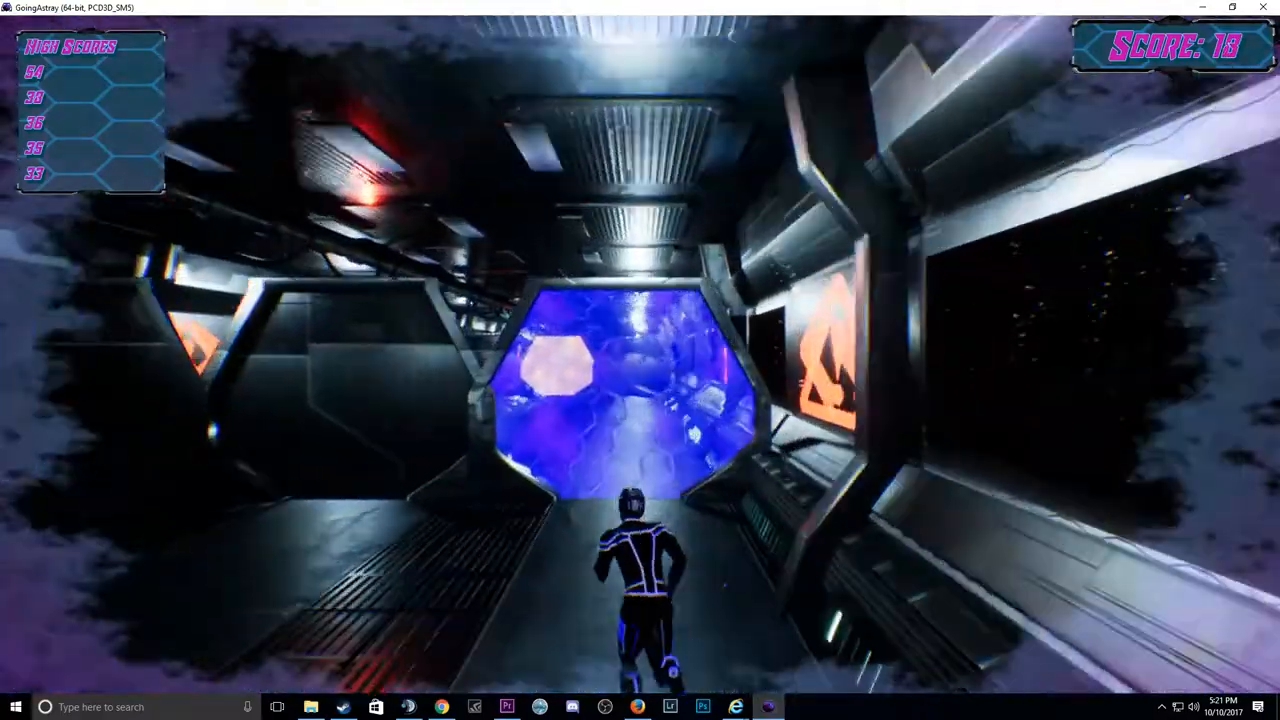
key(w)
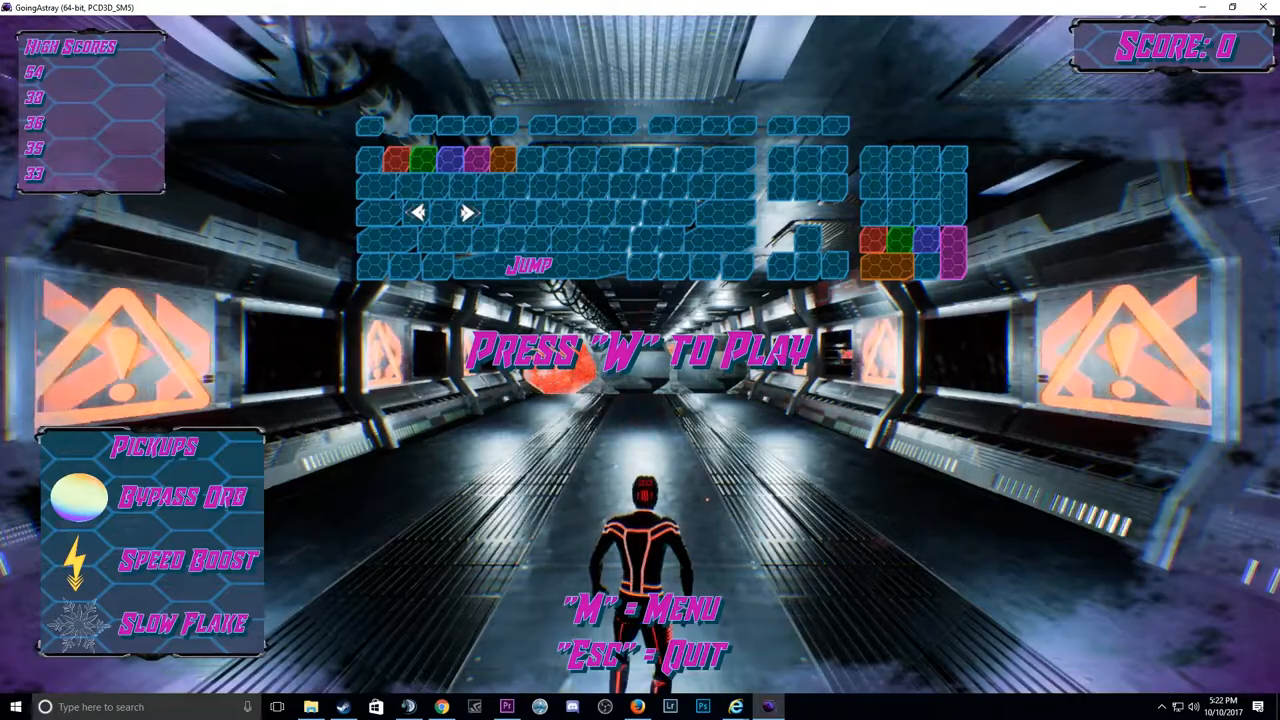
key(w)
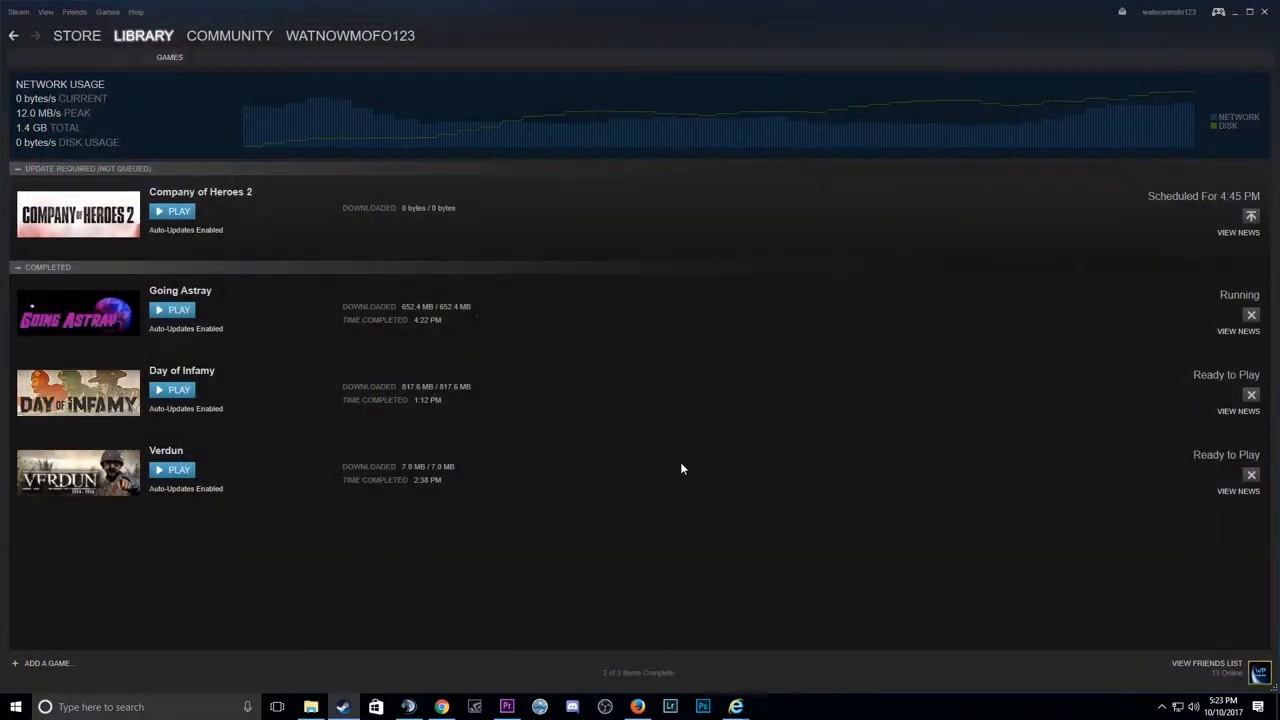
mouse_move(650, 574)
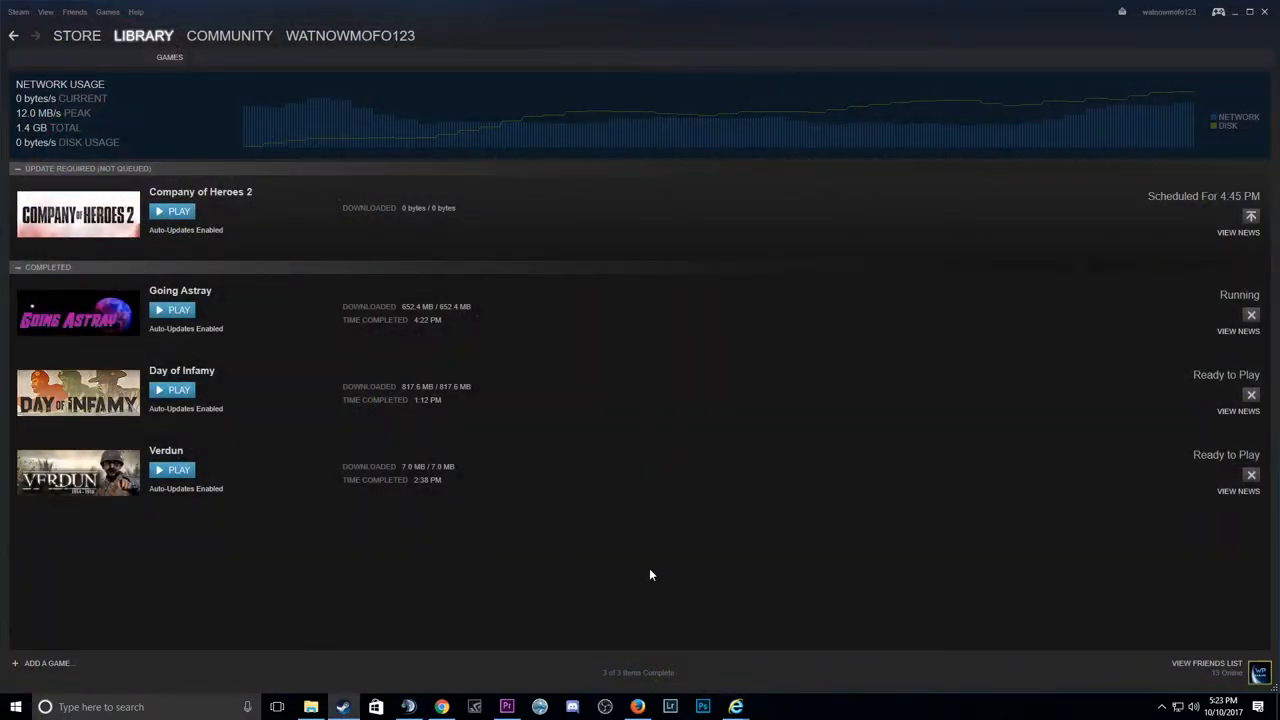
click(179, 309)
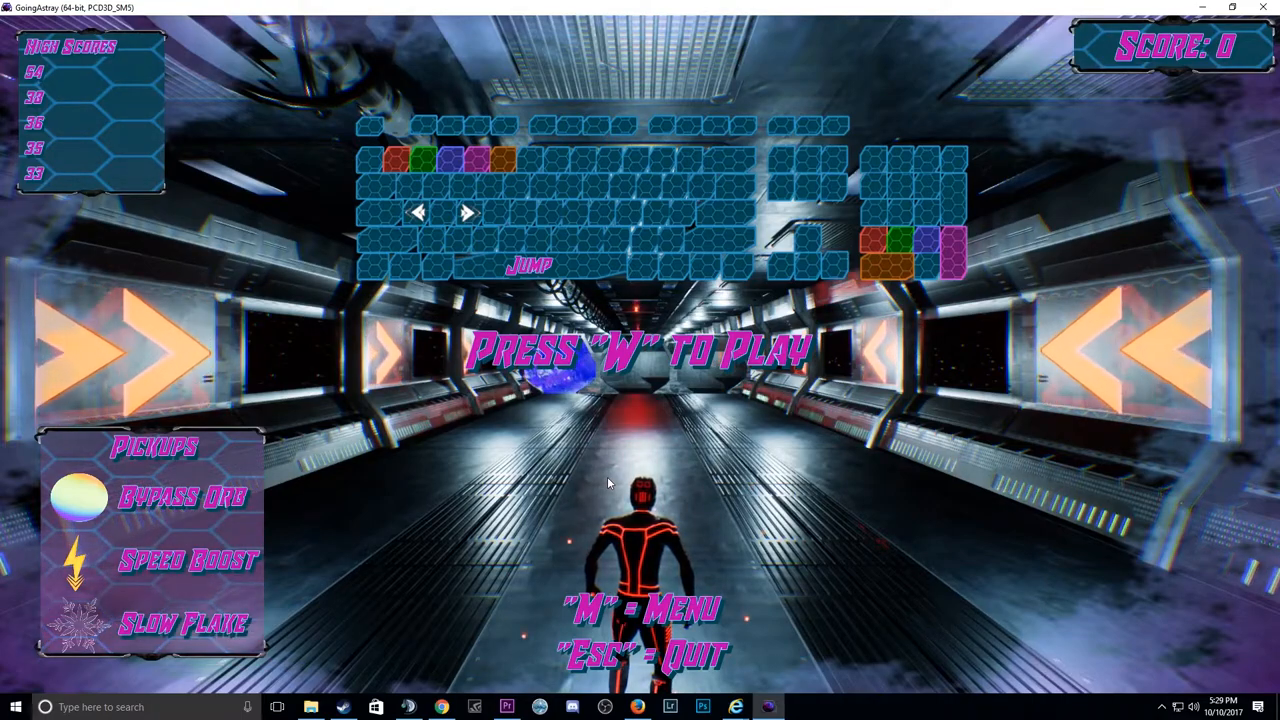